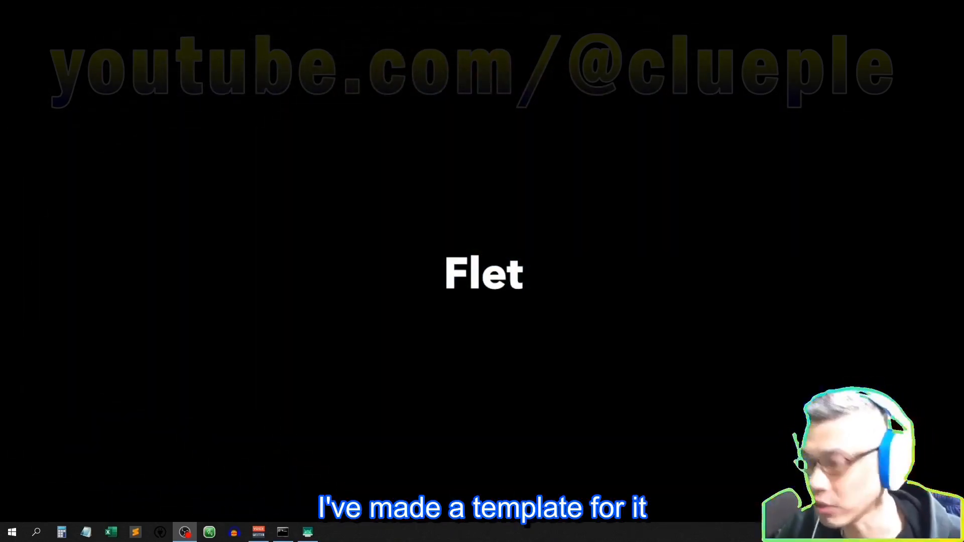
Step: Search Google for 'clueple github' to find the clueple GitHub profile
click(332, 532)
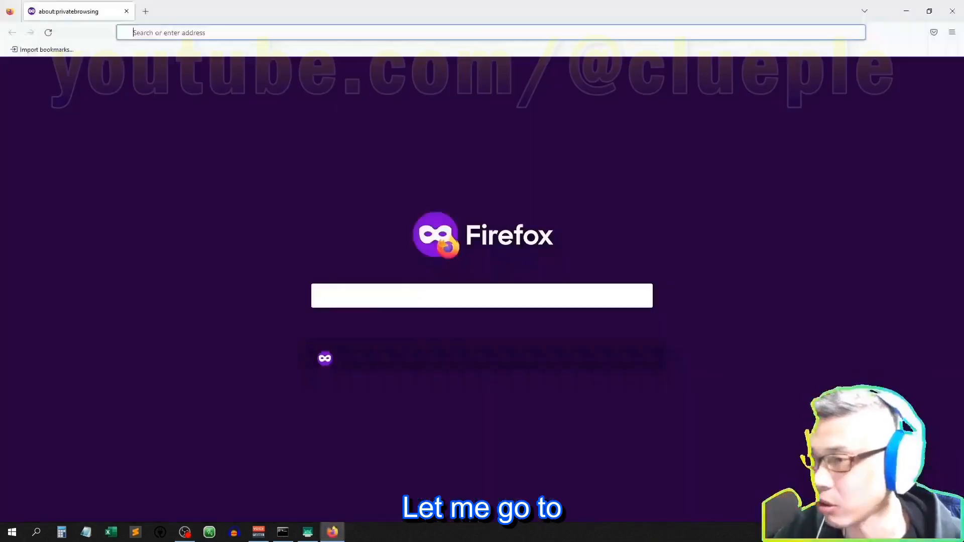
text(clueple)
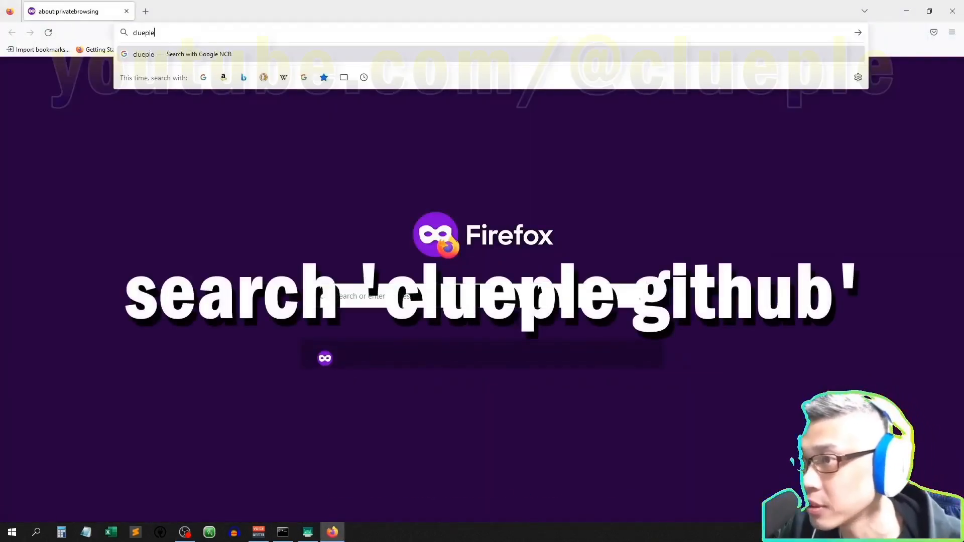
key(Return)
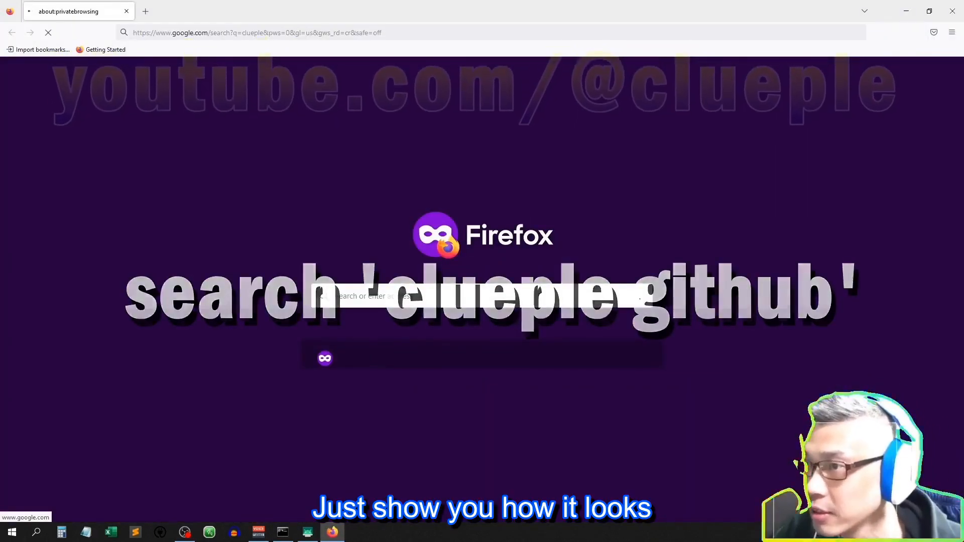
key(Return)
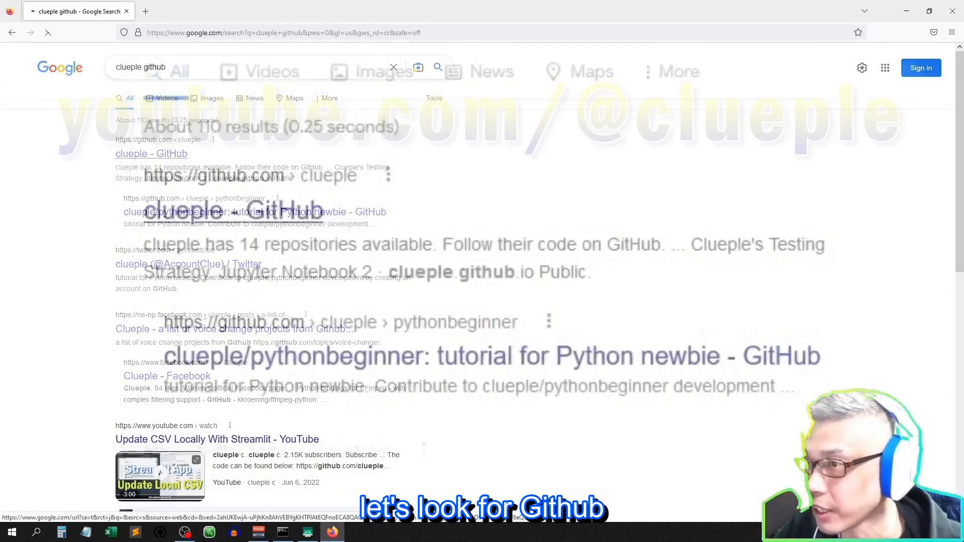
Step: Open flettest.py from the clueple profile's pythonbeginner repository
click(151, 153)
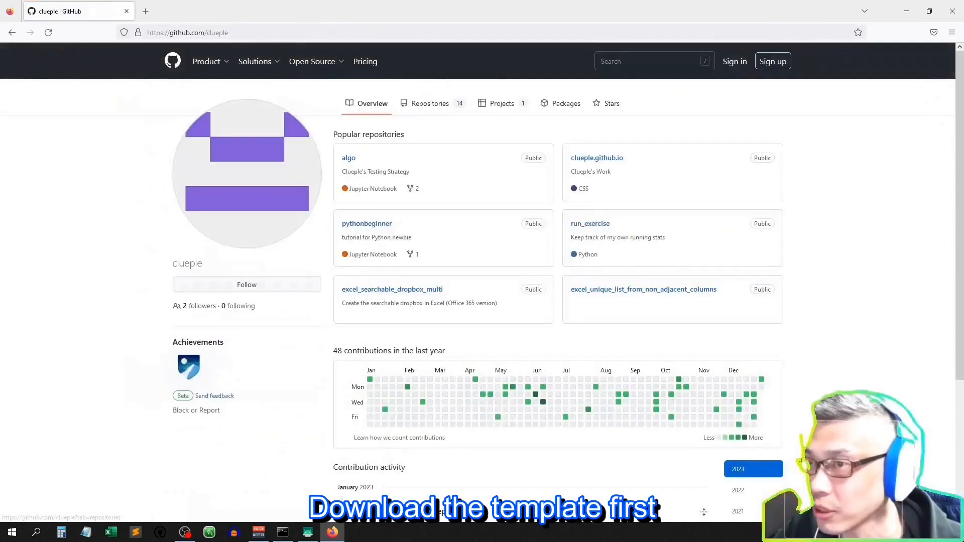
click(430, 103)
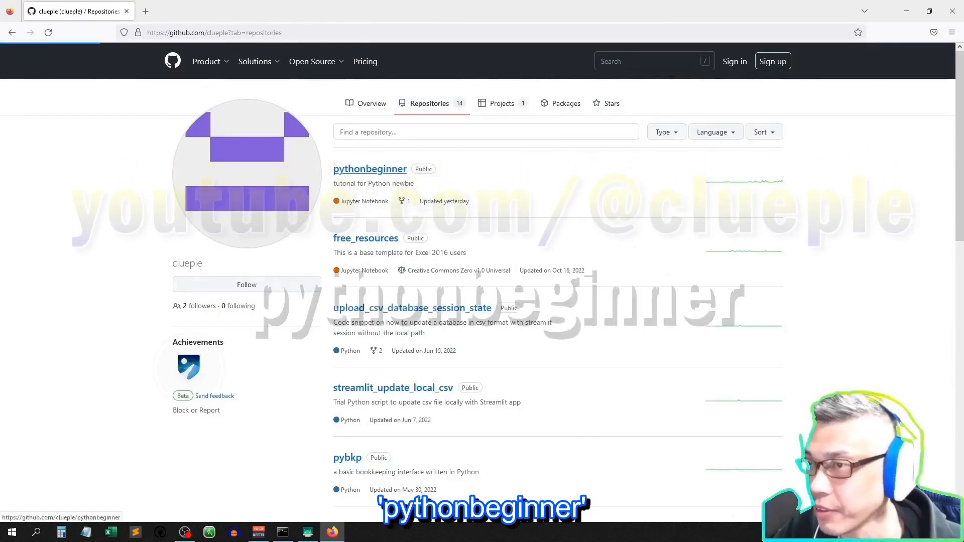
click(370, 169)
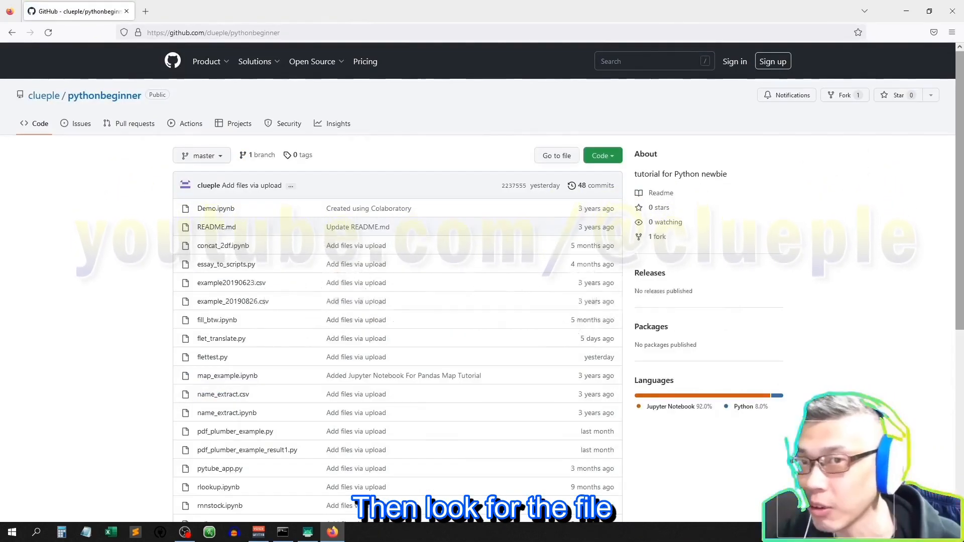
scroll(down, 3)
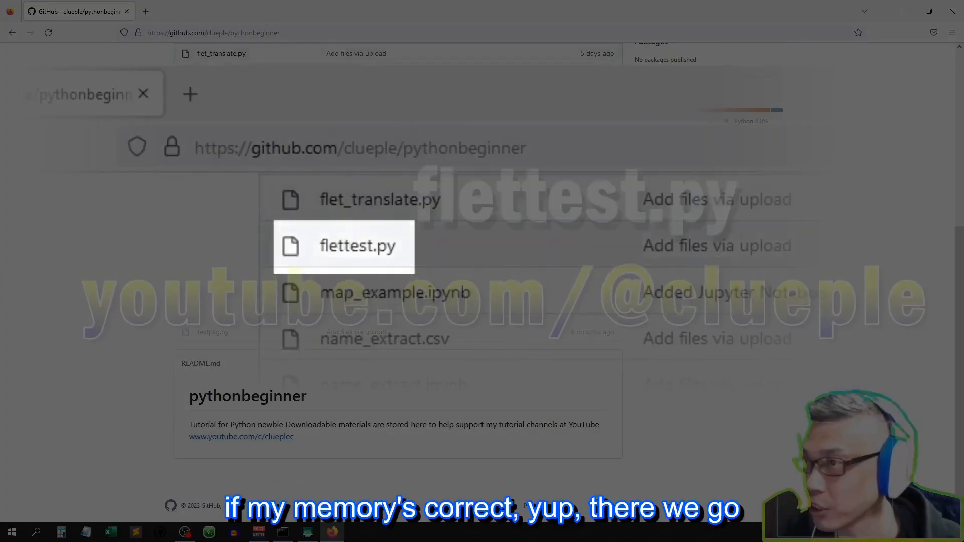
click(357, 245)
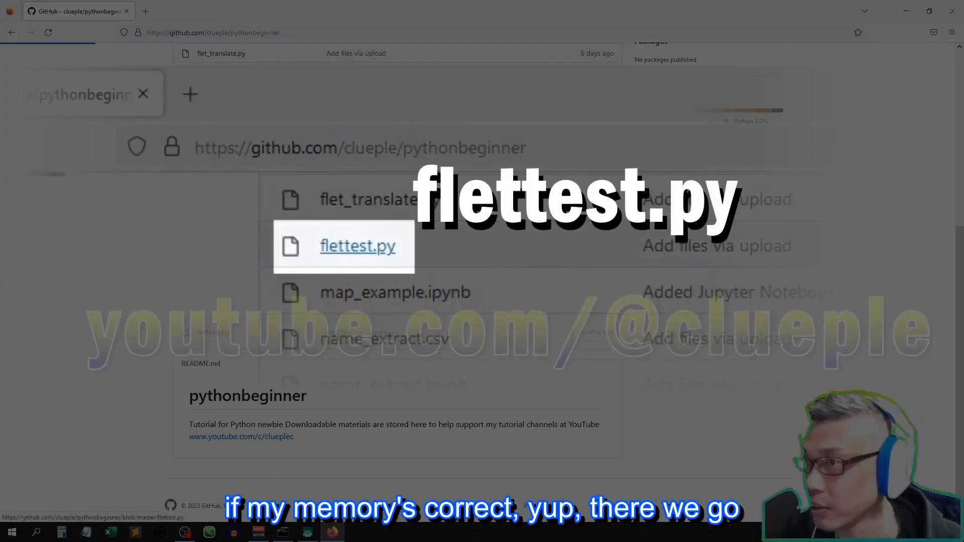
click(357, 245)
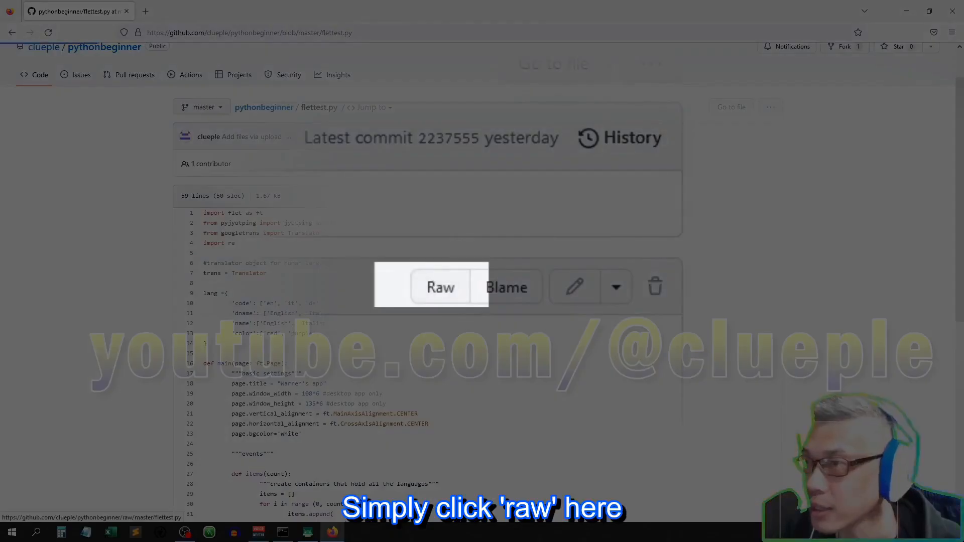
Step: Save the raw flettest.py script to G:\app, replacing the existing copy
click(440, 287)
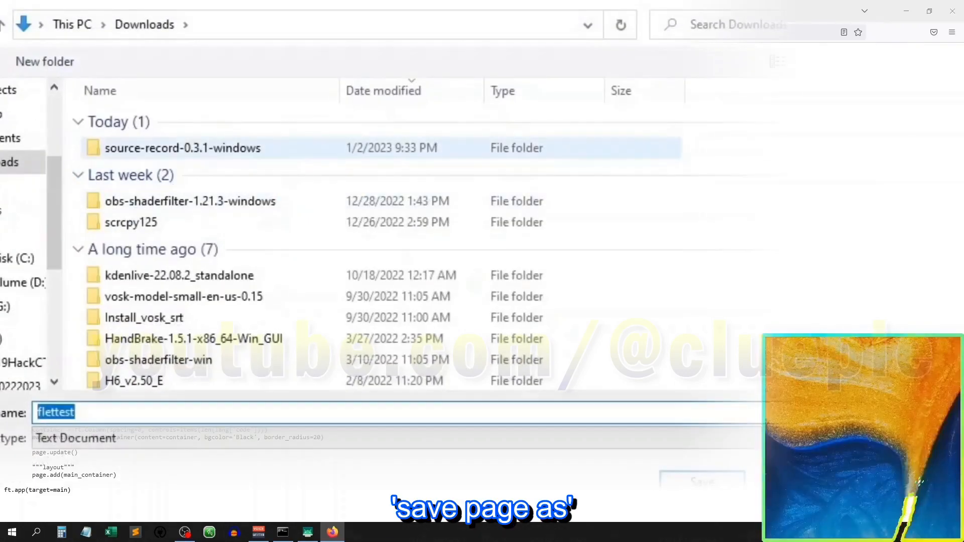
click(44, 295)
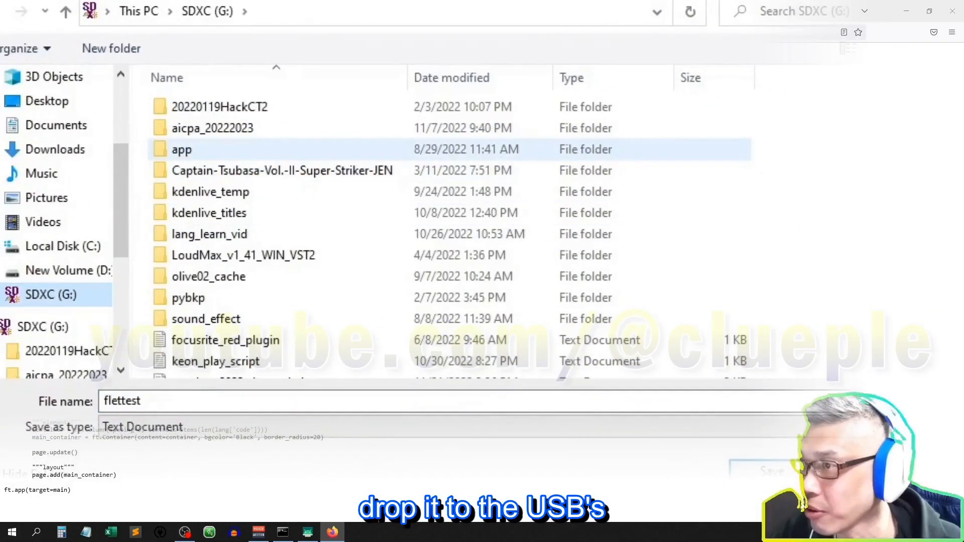
mouse_move(181, 149)
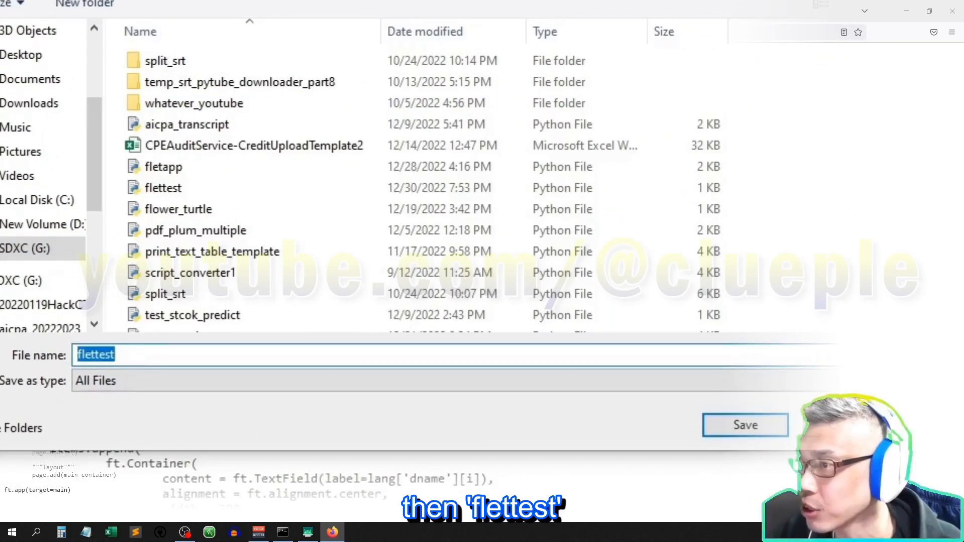
text(.py)
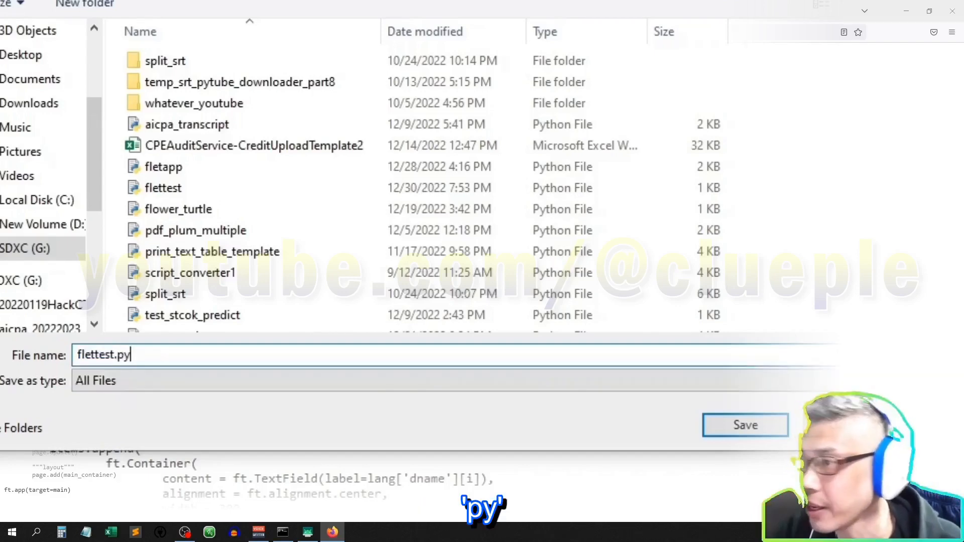
click(745, 425)
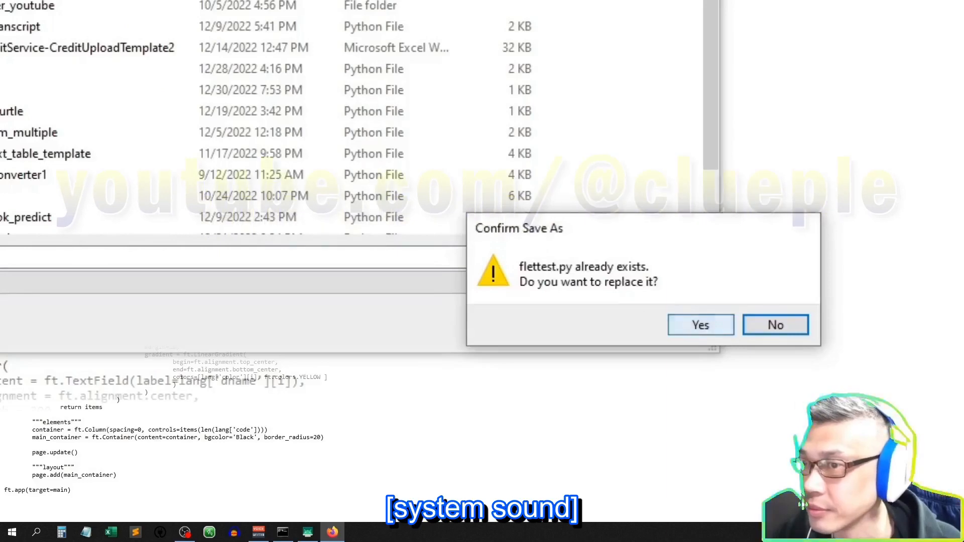
click(700, 325)
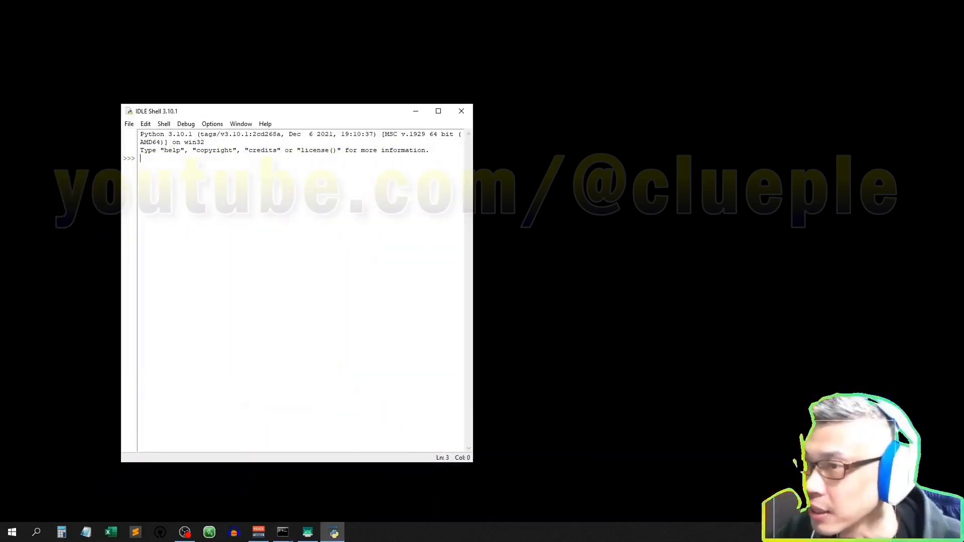
Step: Open flettest.py from SDXC (G:) > app in an IDLE editor window
key(ctrl+o)
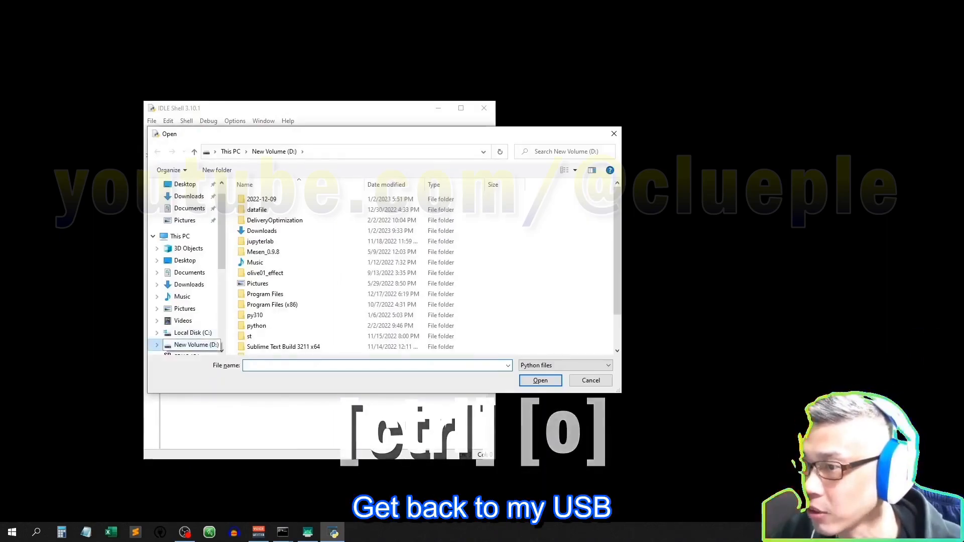
click(188, 345)
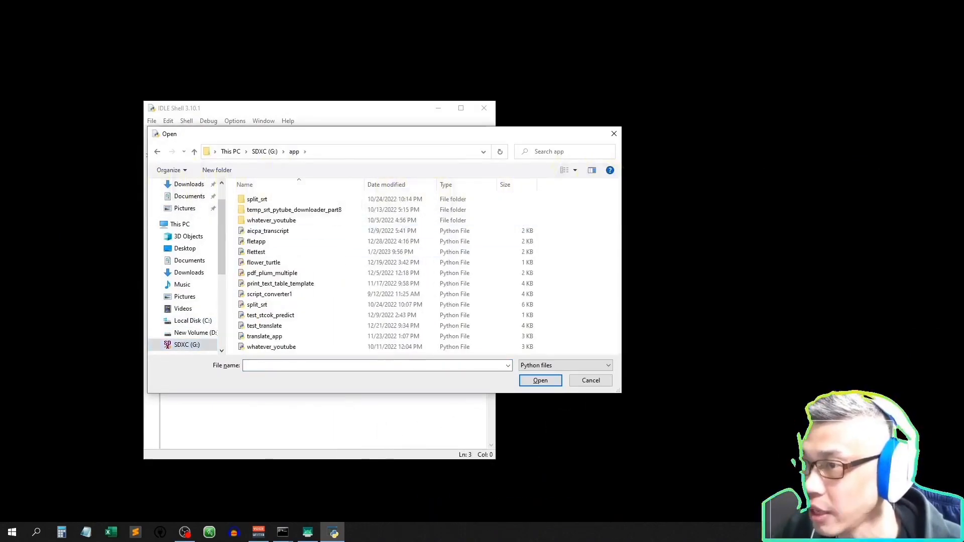
click(255, 251)
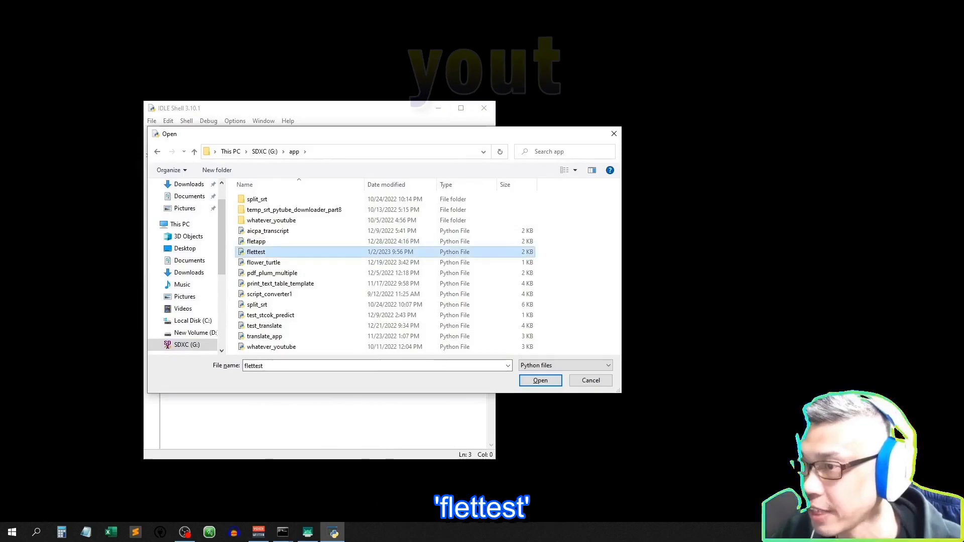
click(539, 380)
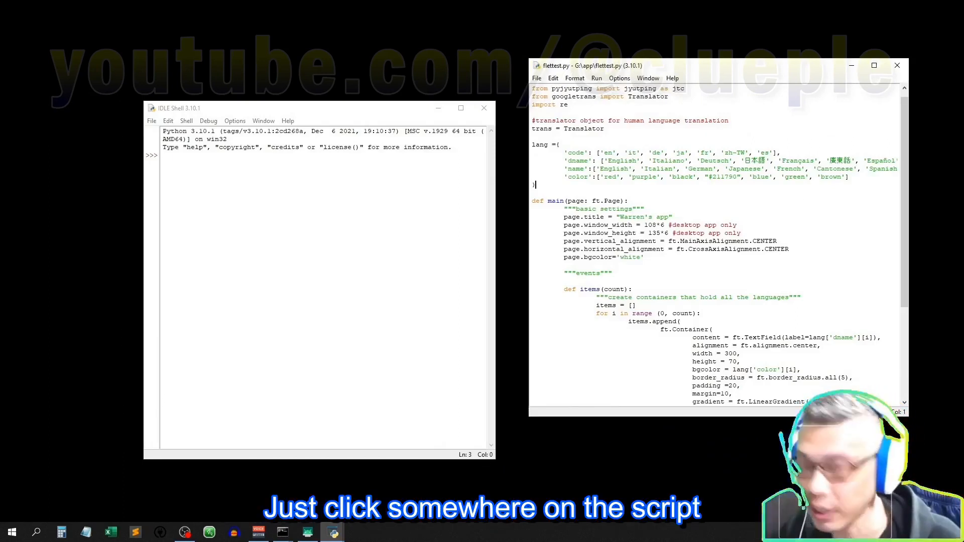
Step: Run flettest.py and type sample text 'kjdfkjf' into the app's English box
key(f5)
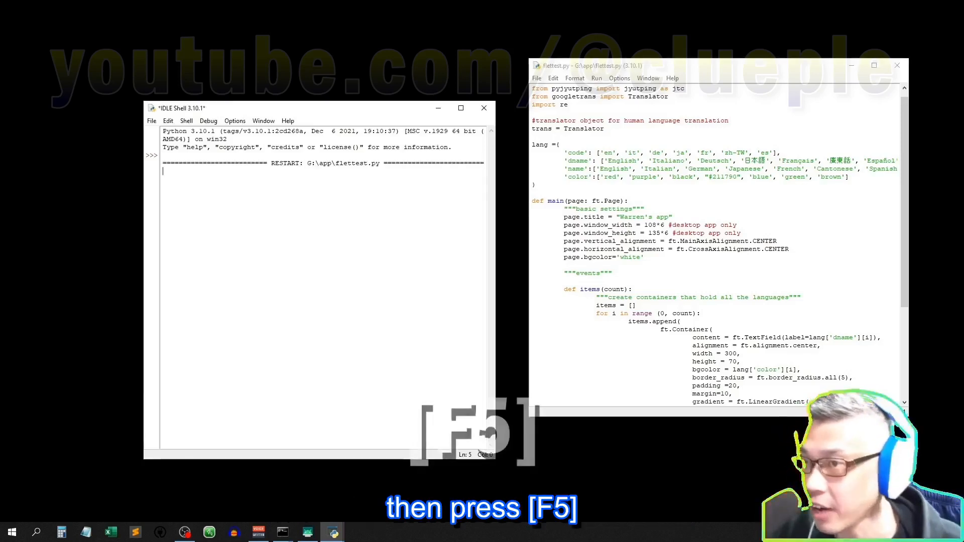
key(f5)
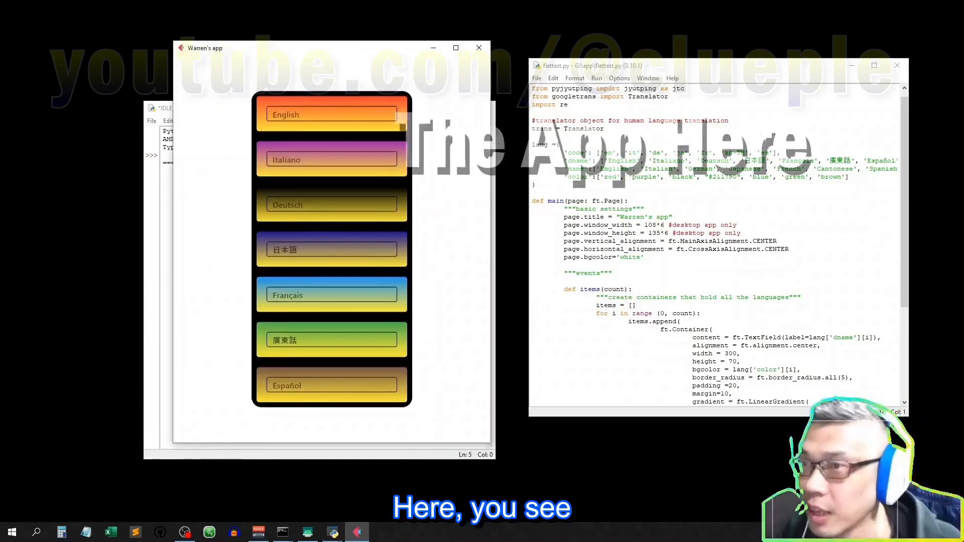
text(kjdfkjf)
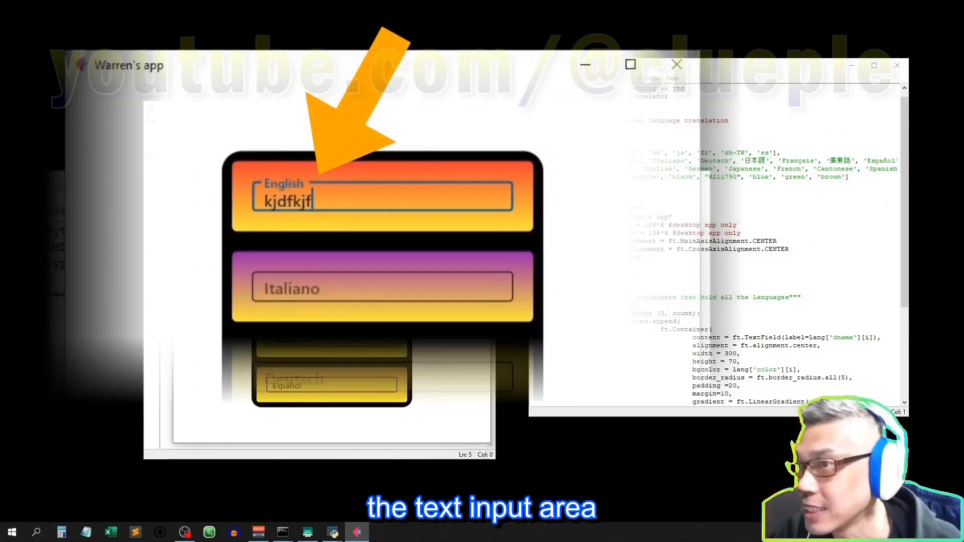
click(381, 285)
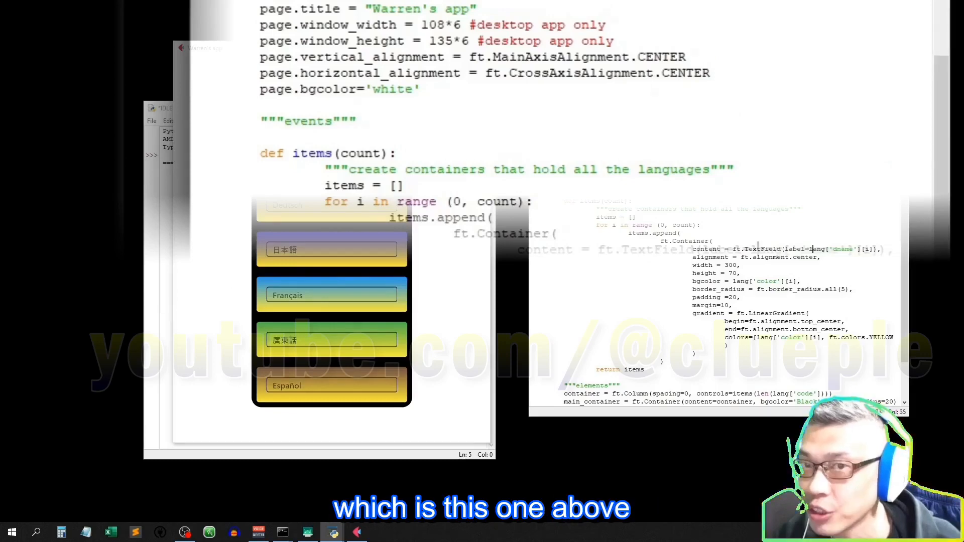
Step: Scroll up to the ft.TextField line in the items function
scroll(up, 3)
text(,color)
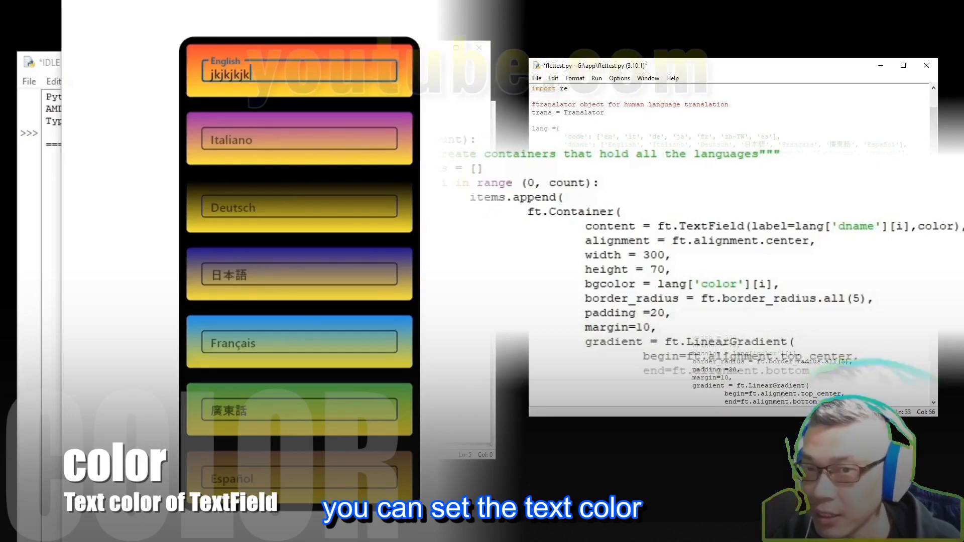
Step: Set color='yellow' on the TextField, save flettest.py and rerun the app
text(='yellow)
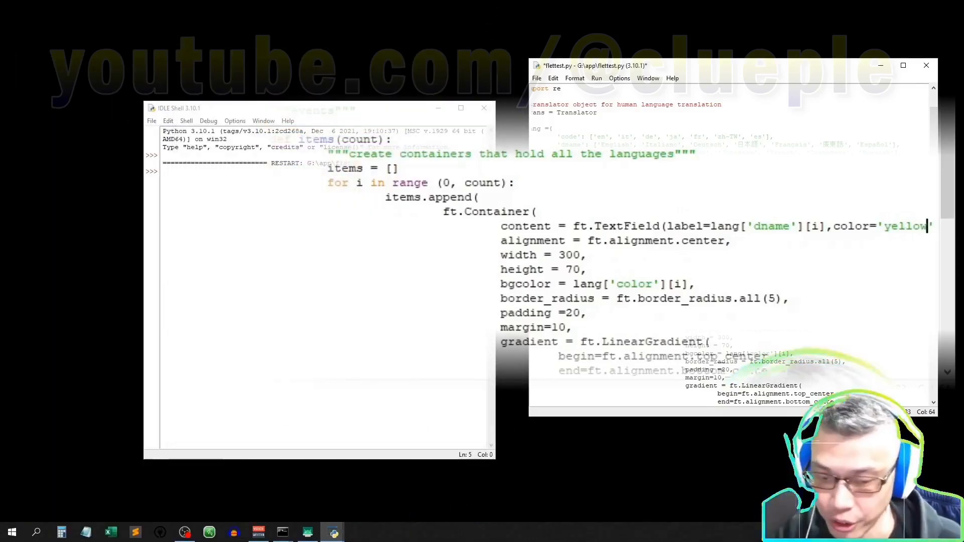
key(f5)
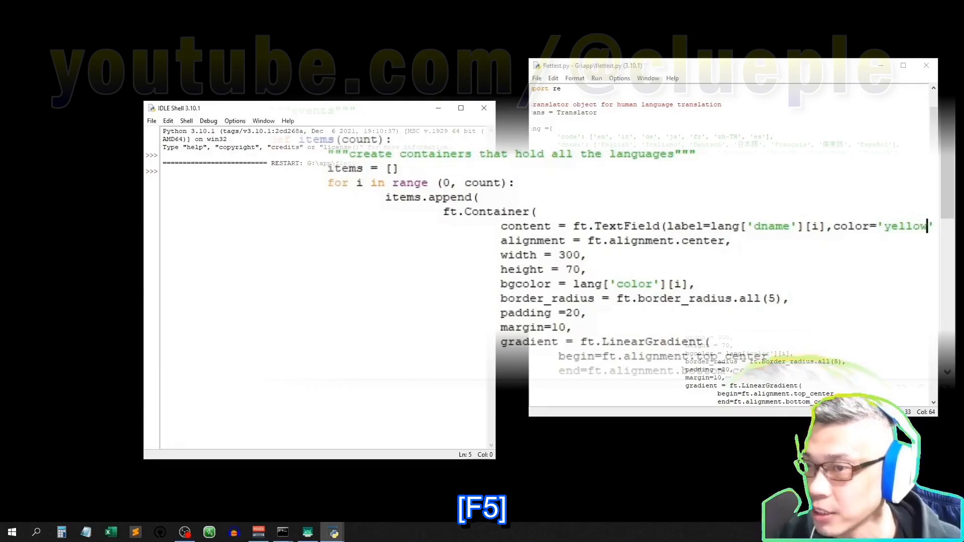
key(F5)
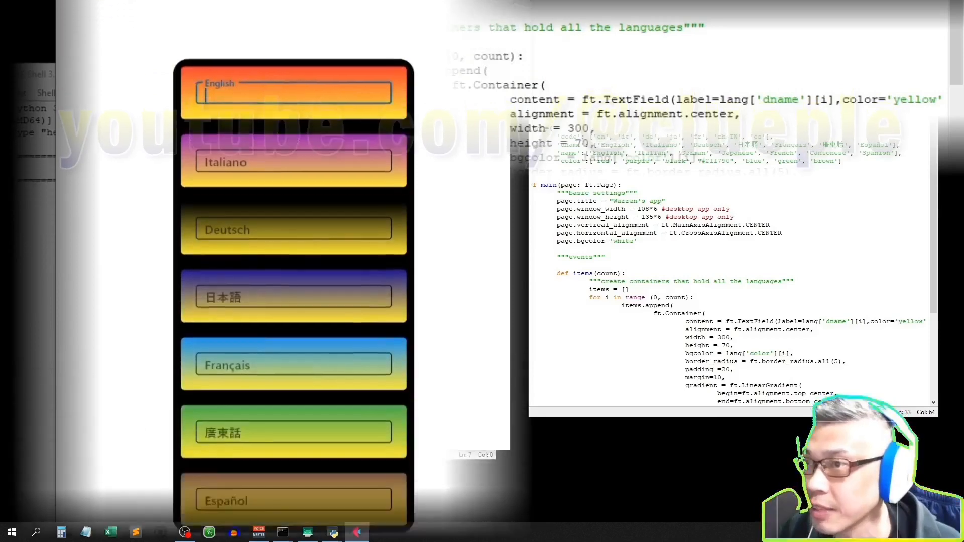
Step: Add a txt_color key to the lang dictionary with white for English and Italian
text(this is w)
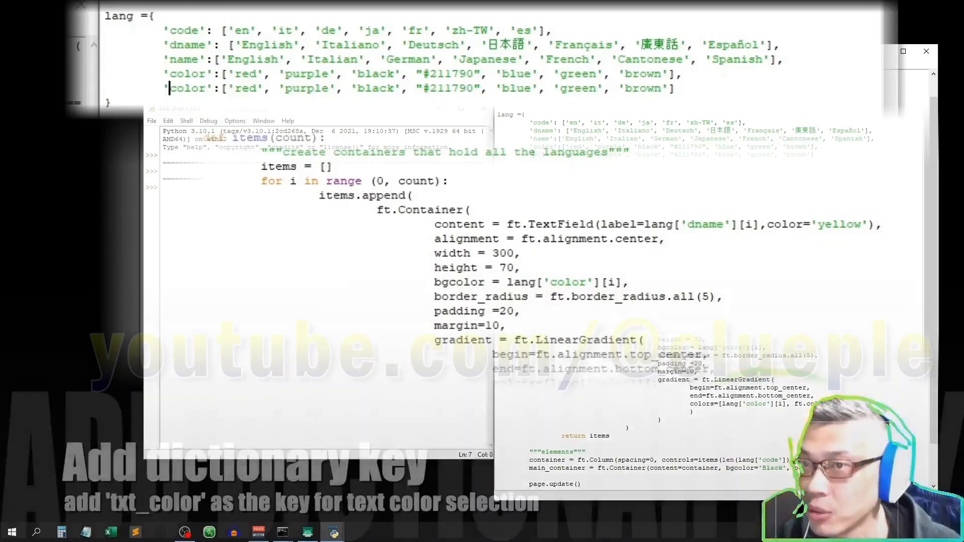
text(txt_color)
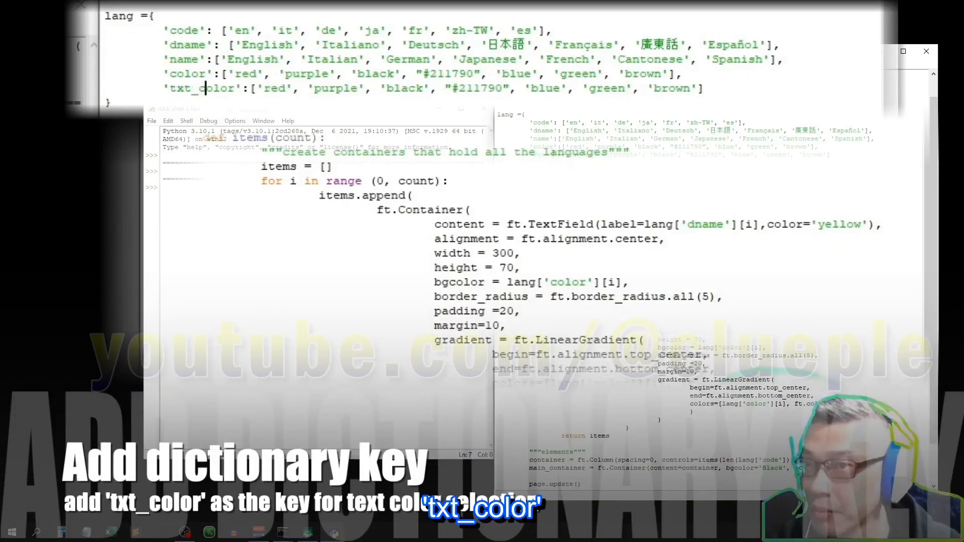
text(white)
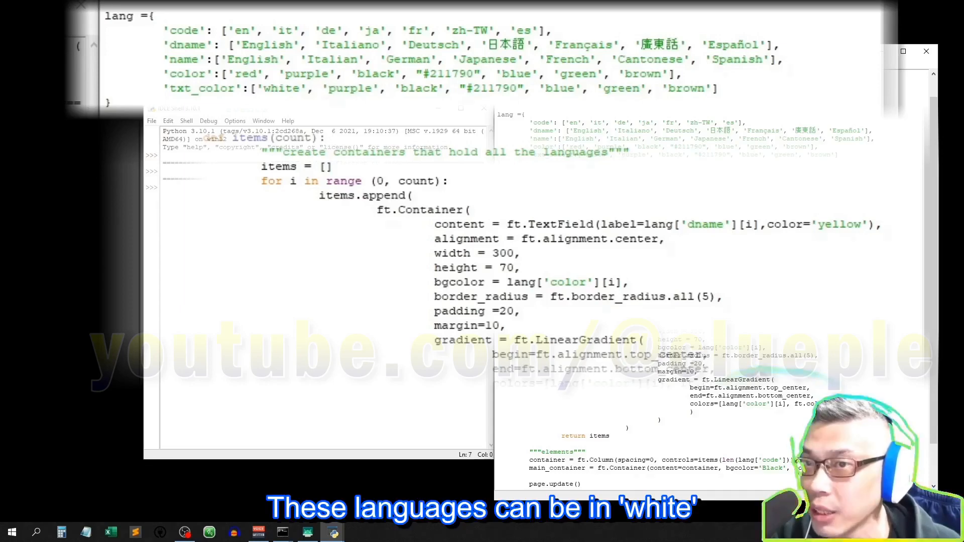
double_click(350, 88)
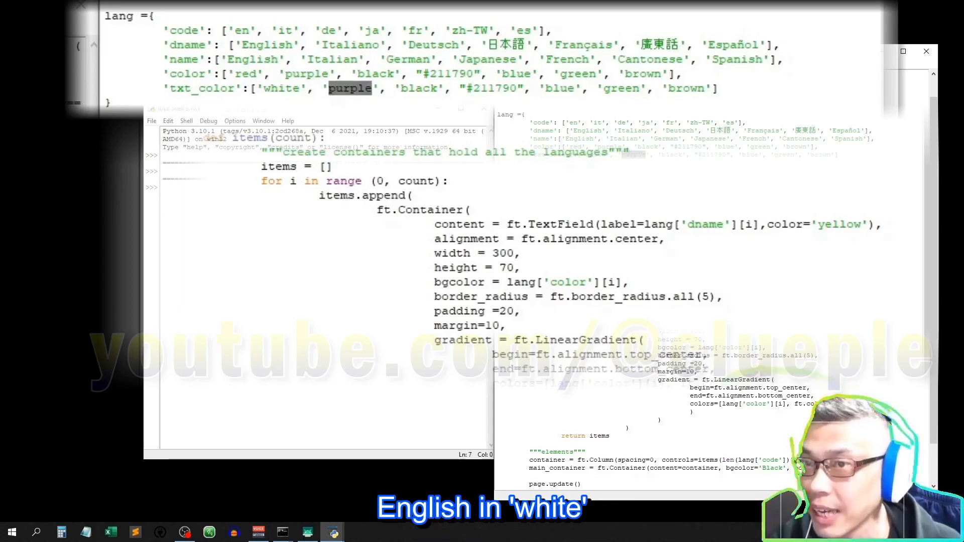
text(white)
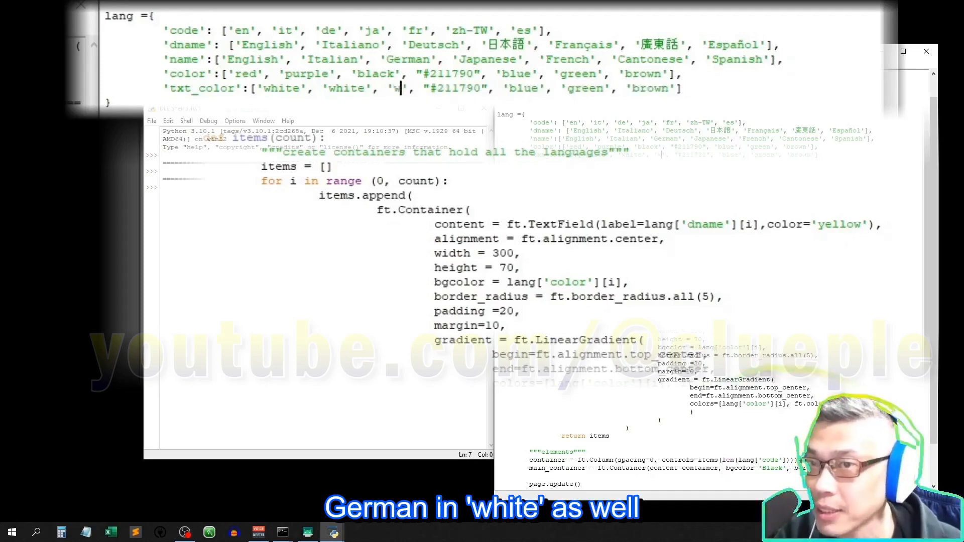
Step: Make German's txt_color white and the remaining four languages yellow
text(hite)
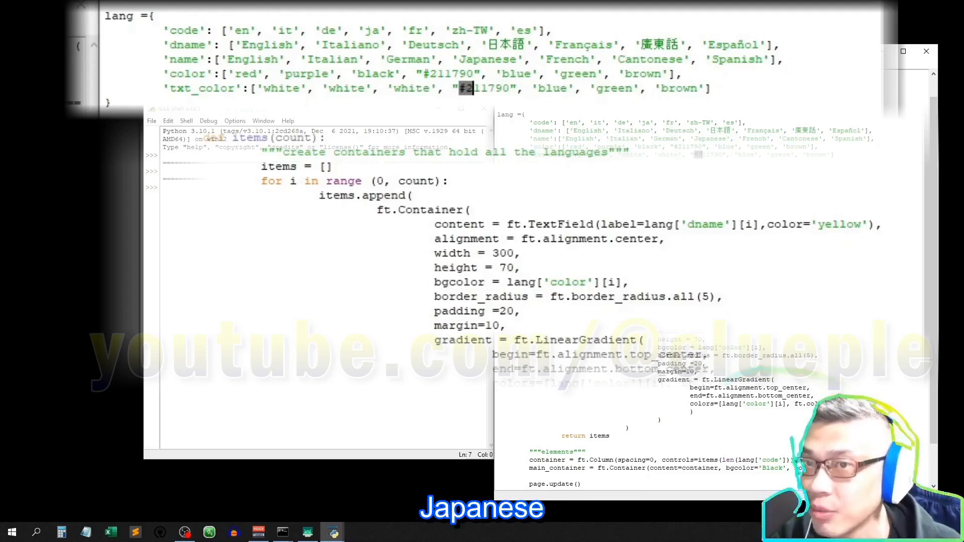
text(yellow)
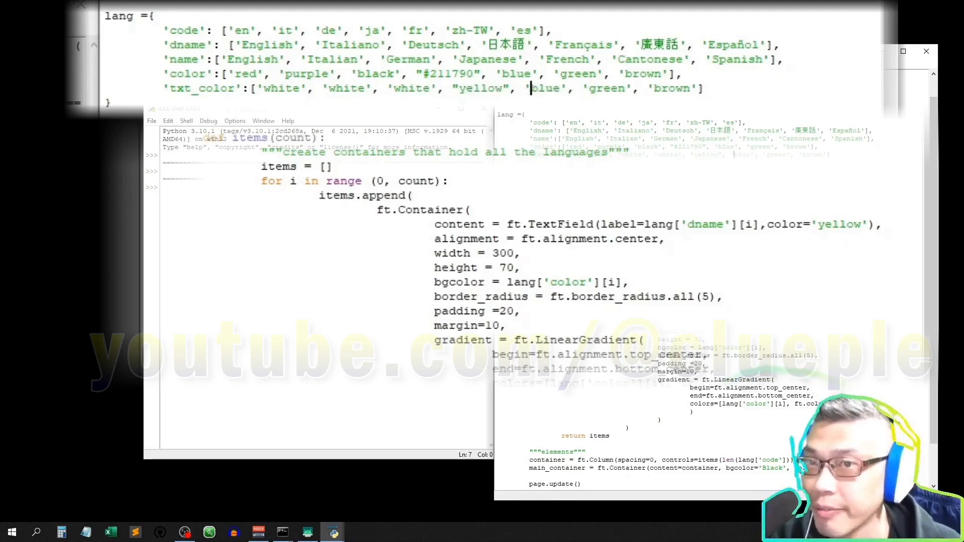
text(yellow)
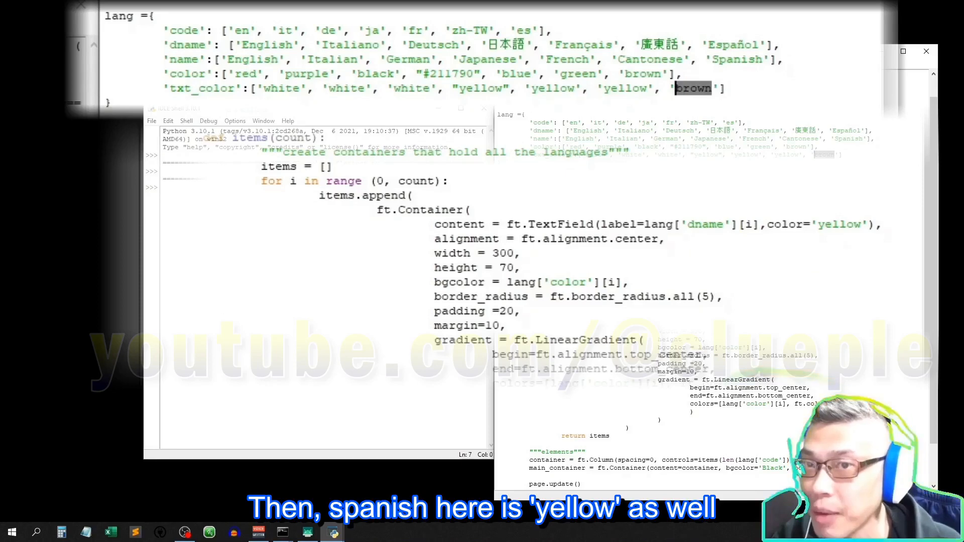
text(yell)
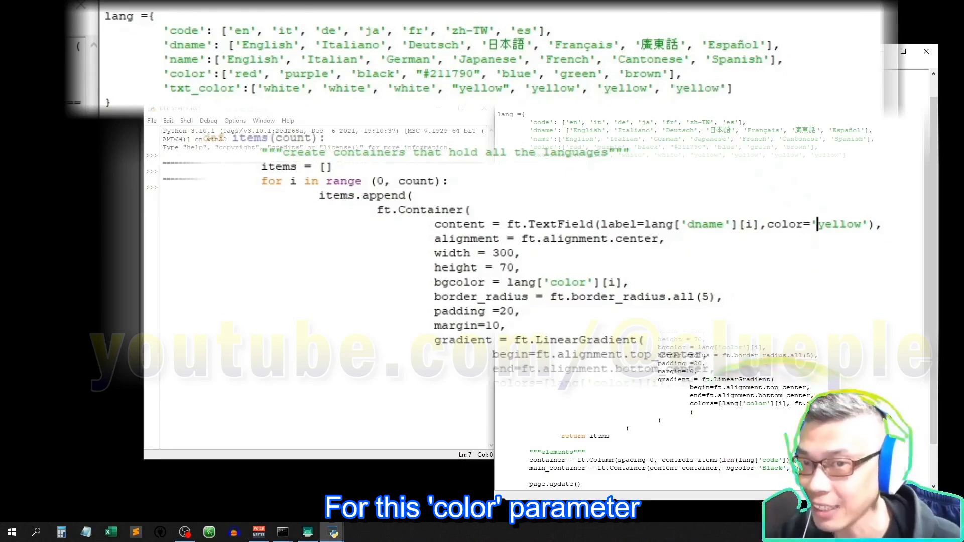
Step: Replace the fixed 'yellow' TextField colour with a lang['txt_color'][i] lookup
key(Backspace)
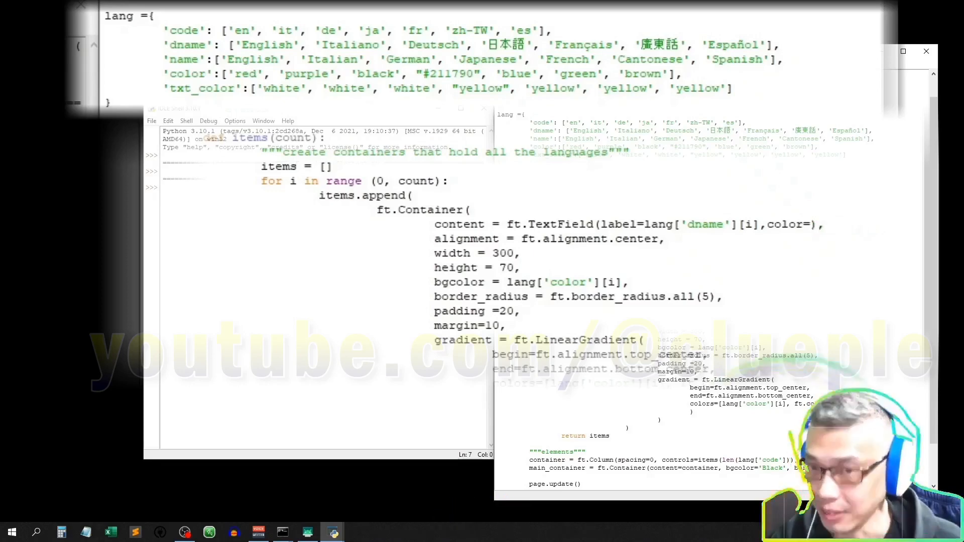
text(lang[])
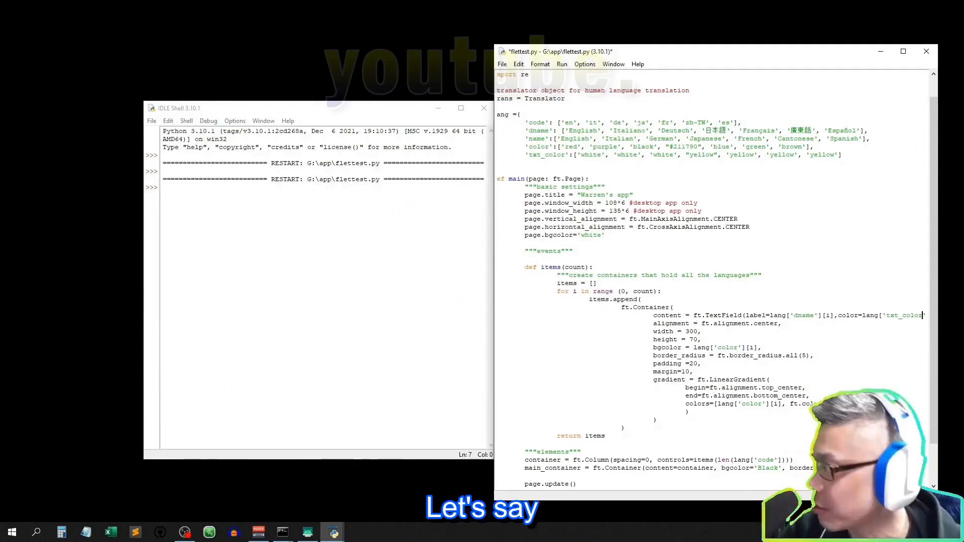
Step: Save and run flettest.py, type into the English box, then close the app
click(561, 63)
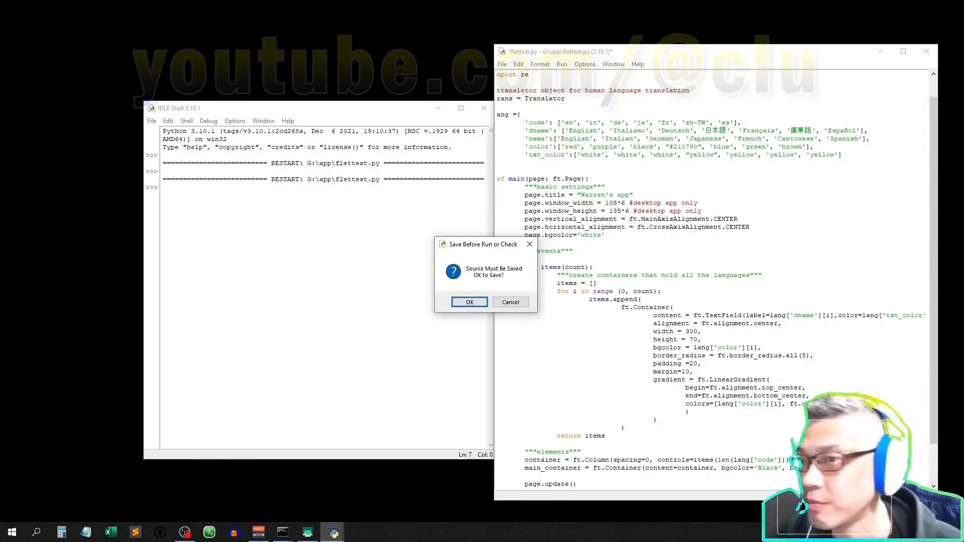
click(469, 302)
text(englis)
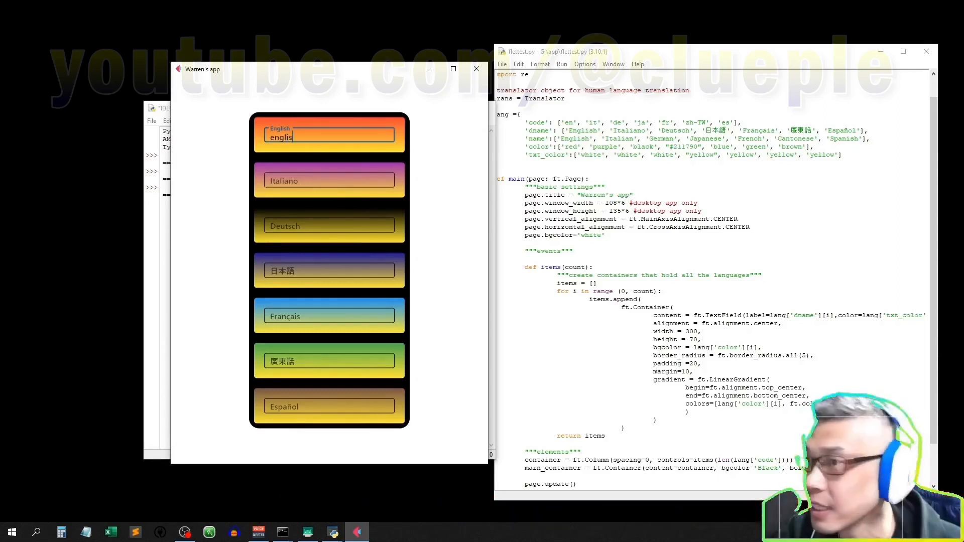
text(h)
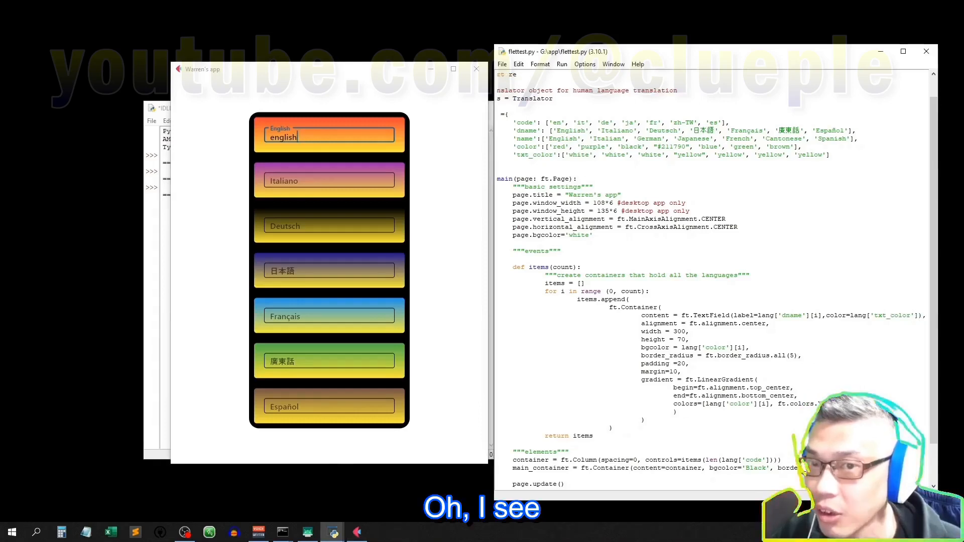
click(475, 68)
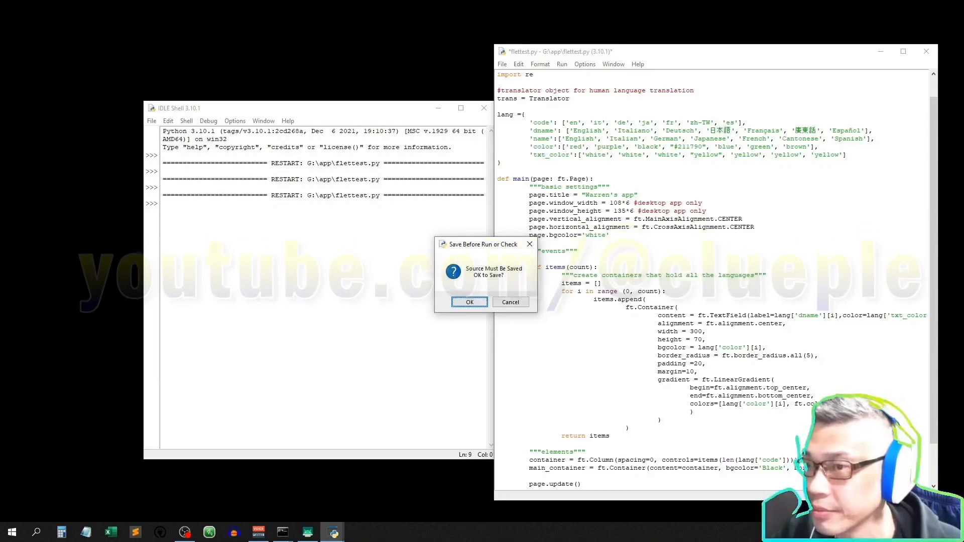
Step: Confirm saving flettest.py so Warren's app reruns
click(469, 301)
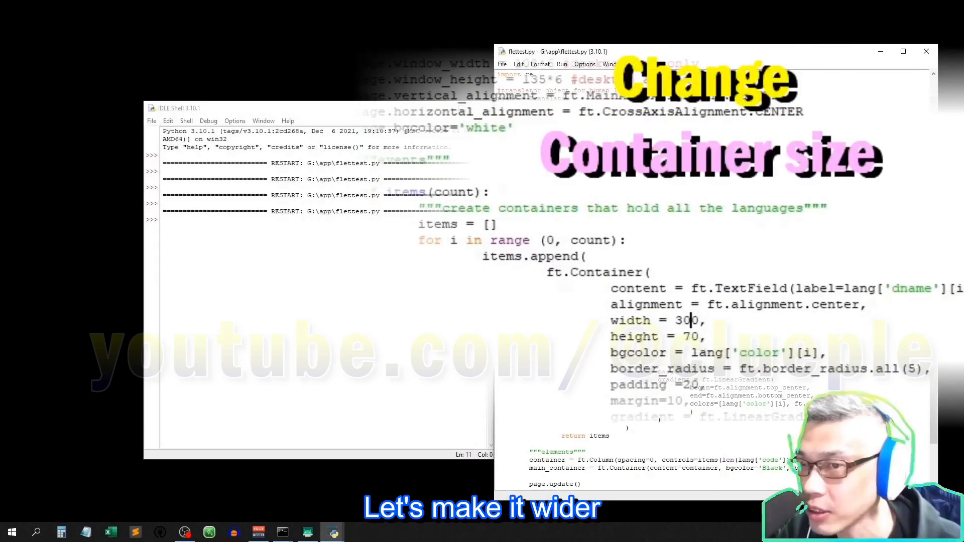
Step: Resize the language boxes to 450 by 100, rerun the app, then close it
text(450)
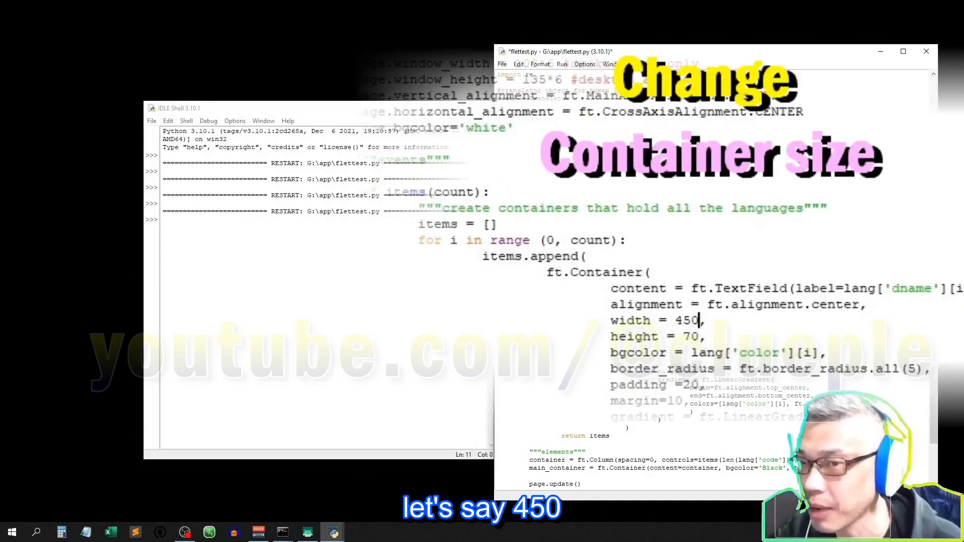
text(1)
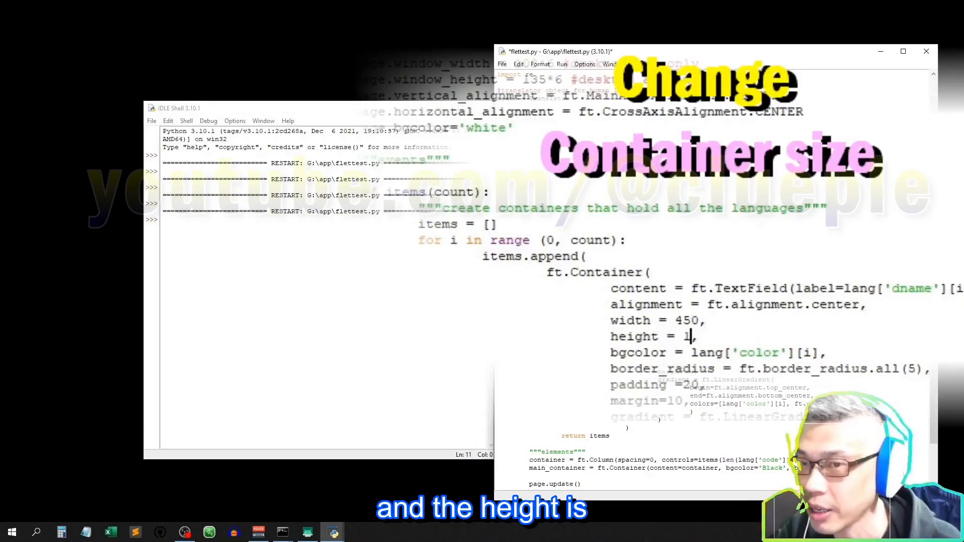
text(00)
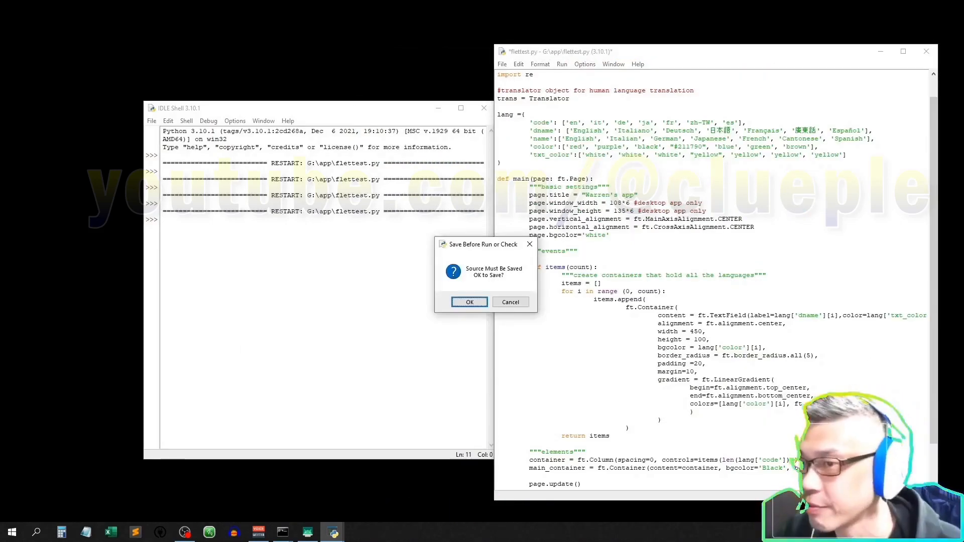
click(469, 301)
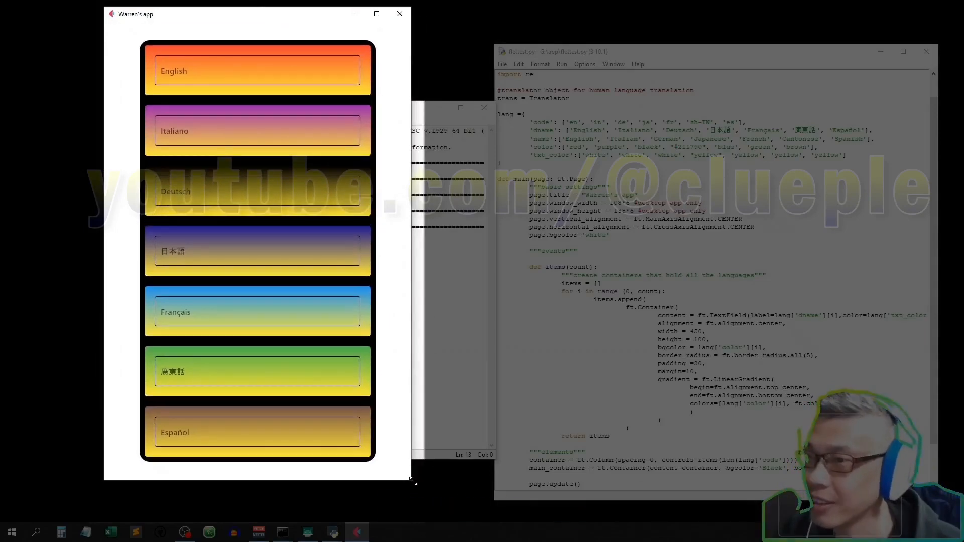
click(398, 13)
text(0)
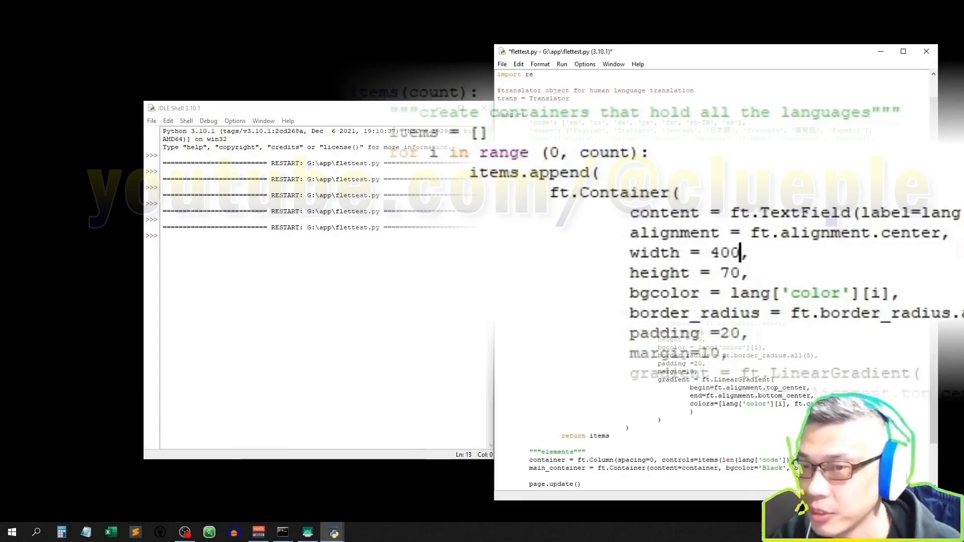
Step: Save and rerun flettest.py with 400-wide, 70-tall language boxes
key(f5)
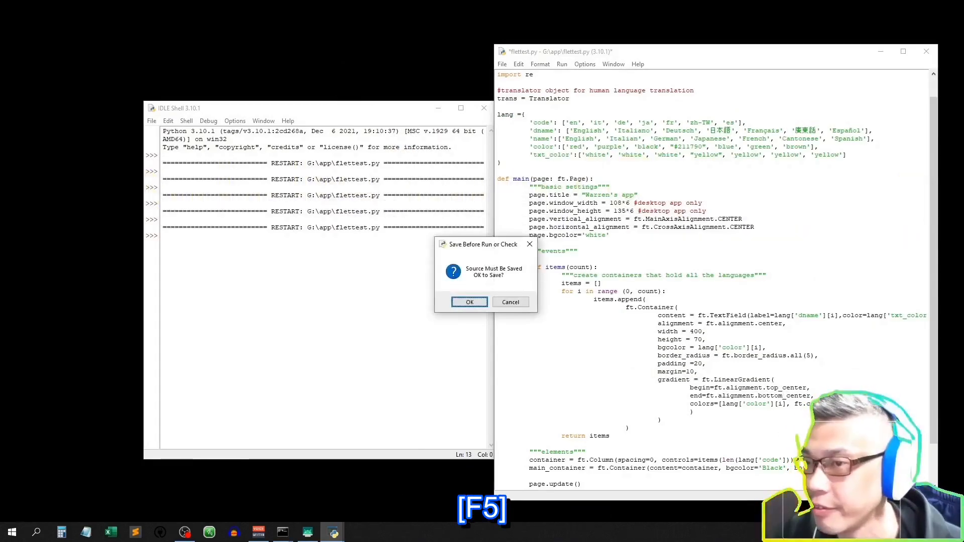
click(468, 302)
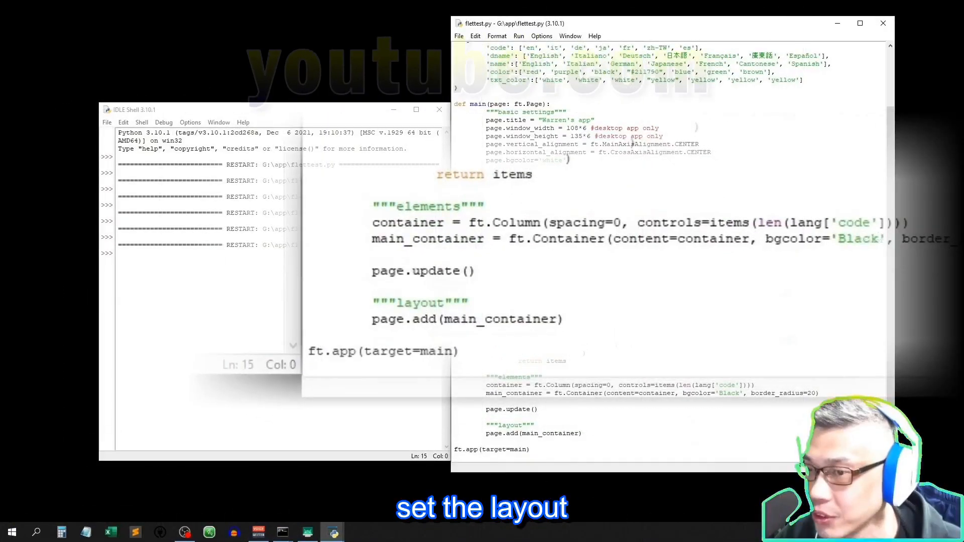
Step: Add text1 to page.add and begin a 'text1 = ft.' definition under main_container
double_click(520, 318)
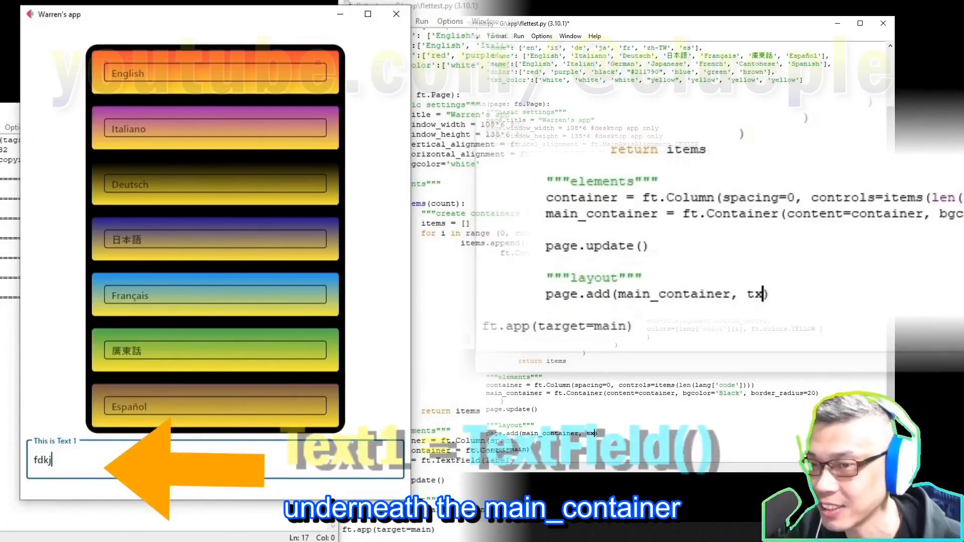
text(ext1)
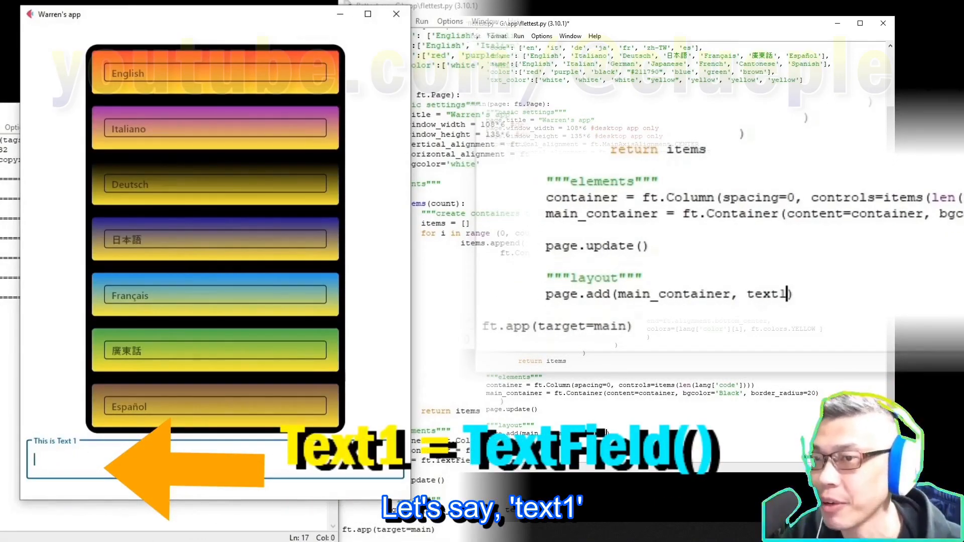
click(396, 13)
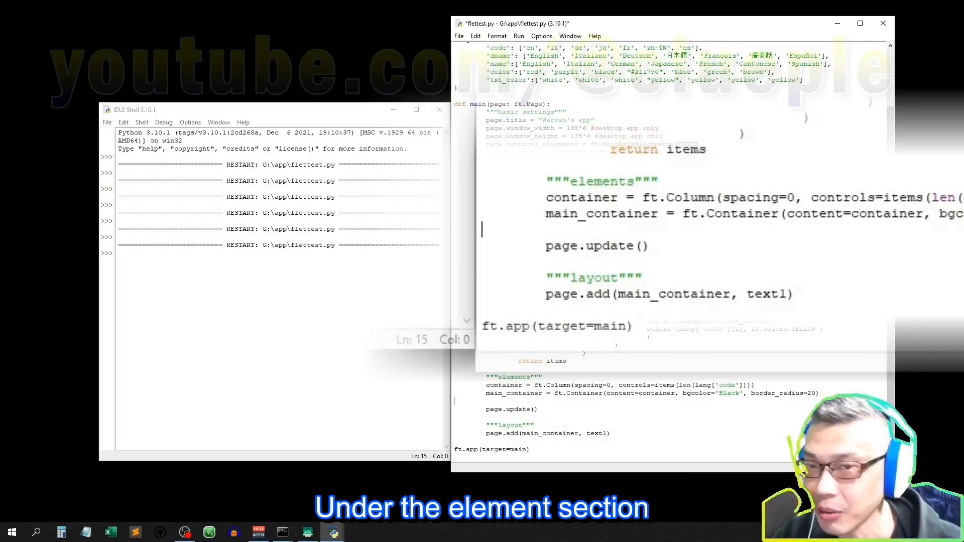
text(text1 =)
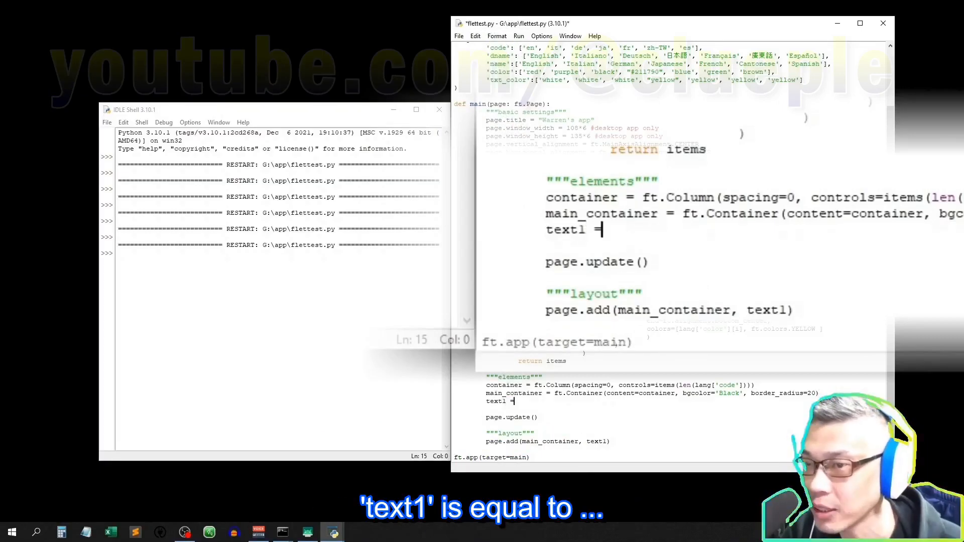
text(ft.)
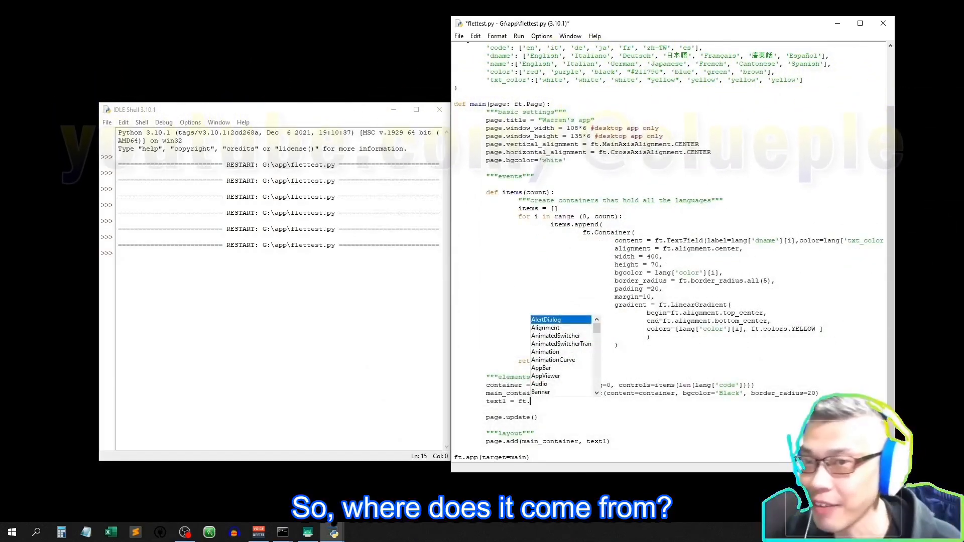
Step: Define text1 as TextField labelled 'This is Text 1', then save and run
scroll(up, 3)
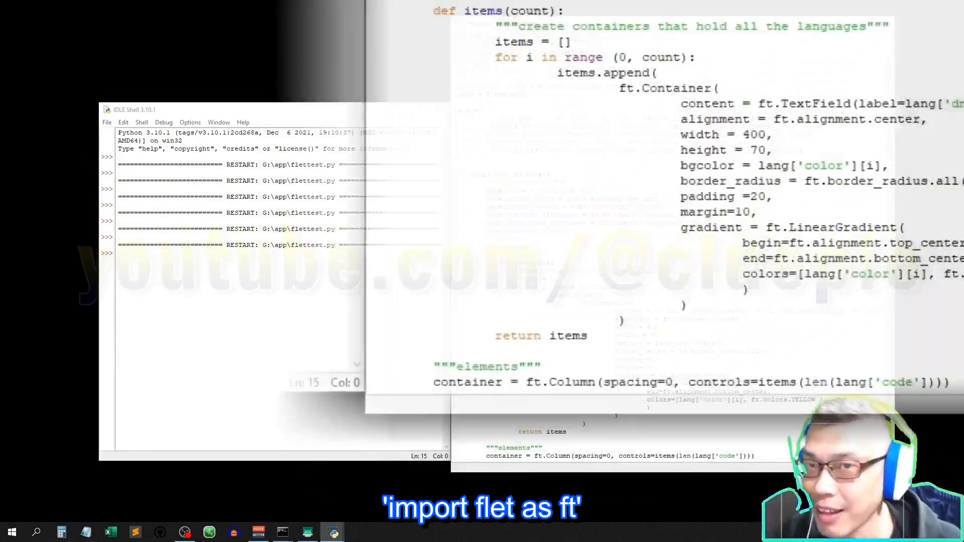
scroll(down, 3)
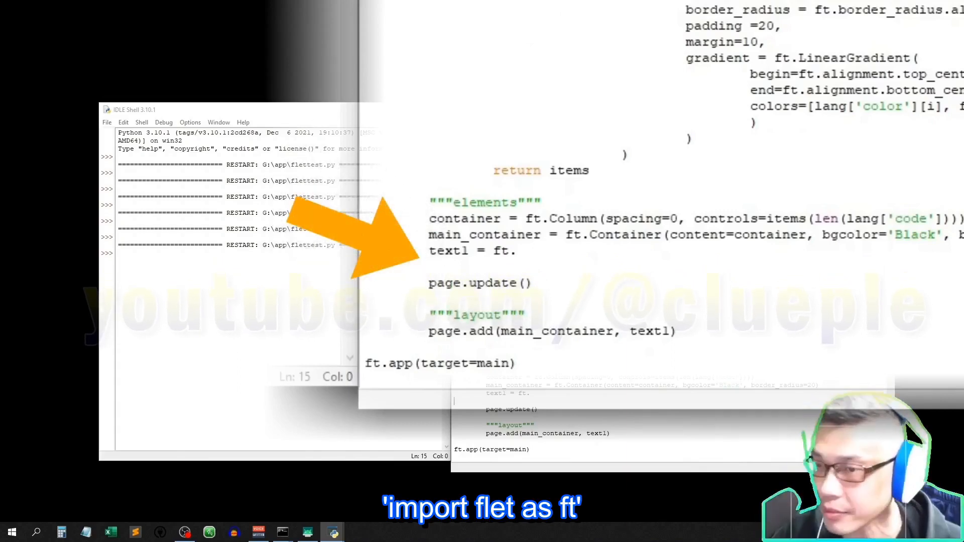
text(TextFi)
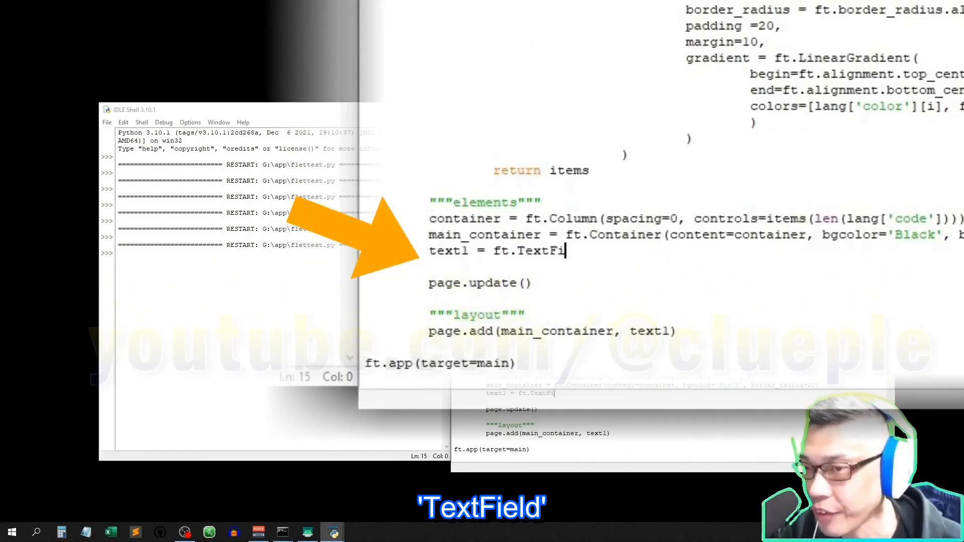
text(eld(label='This is Text 1)
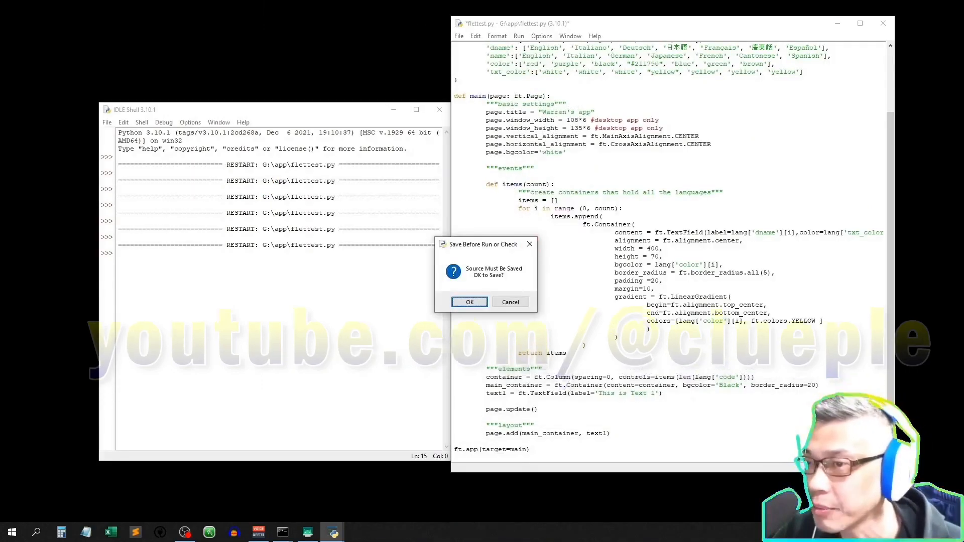
click(469, 302)
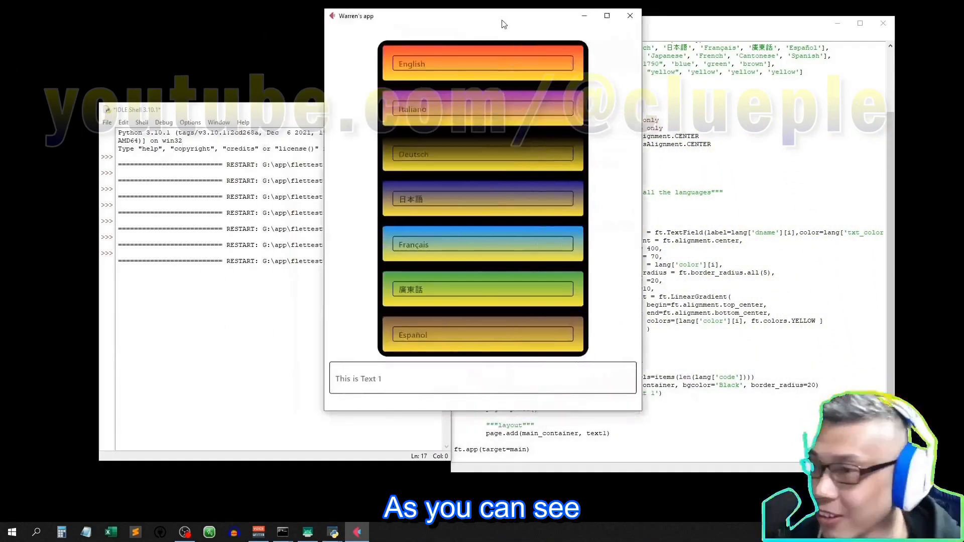